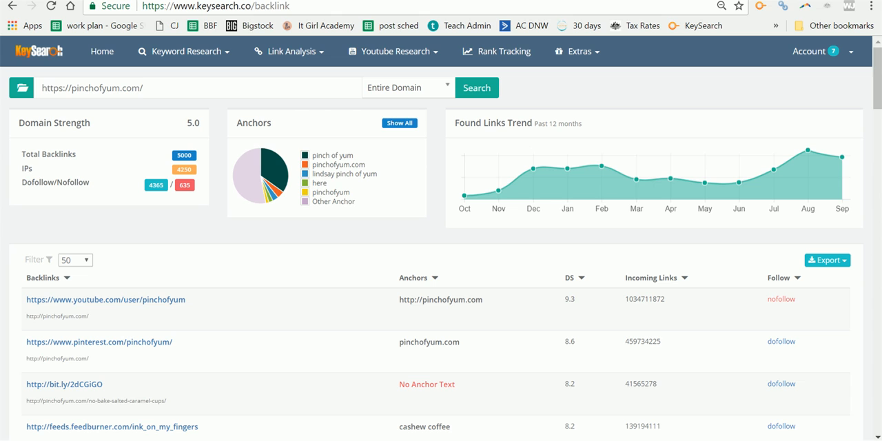
mouse_move(234, 114)
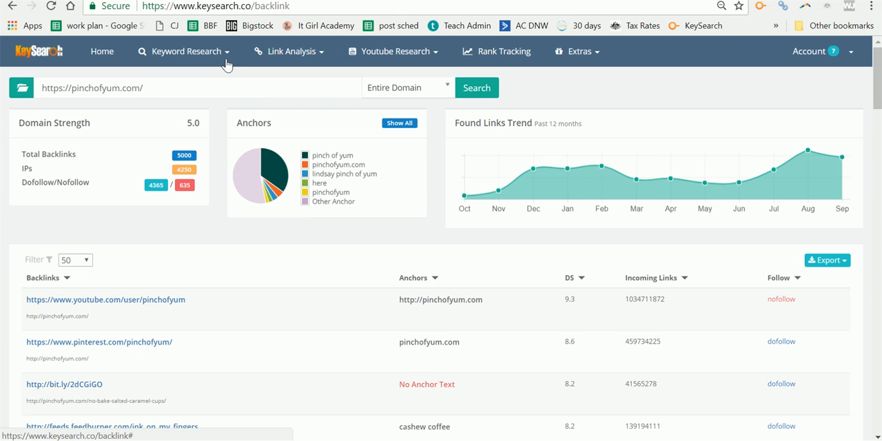
mouse_move(300, 62)
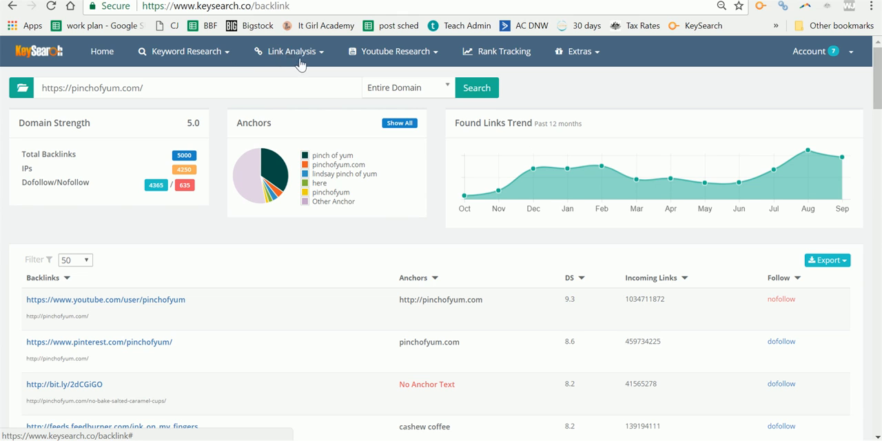
- Review the pinchofyum.com report summary and anchors chart, then reach the Keyword Research menu
left_click(289, 51)
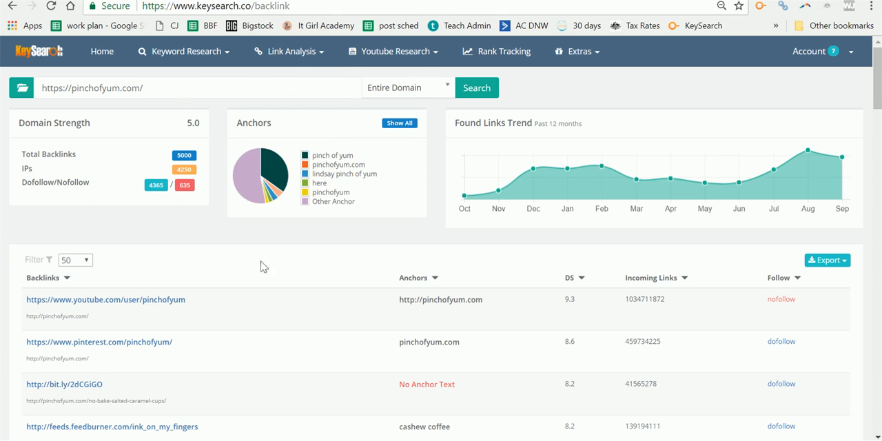
mouse_move(241, 251)
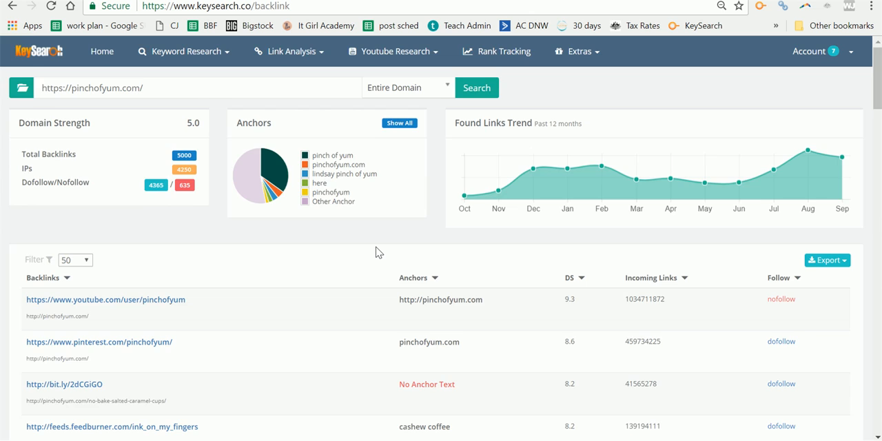
scroll("down", 3)
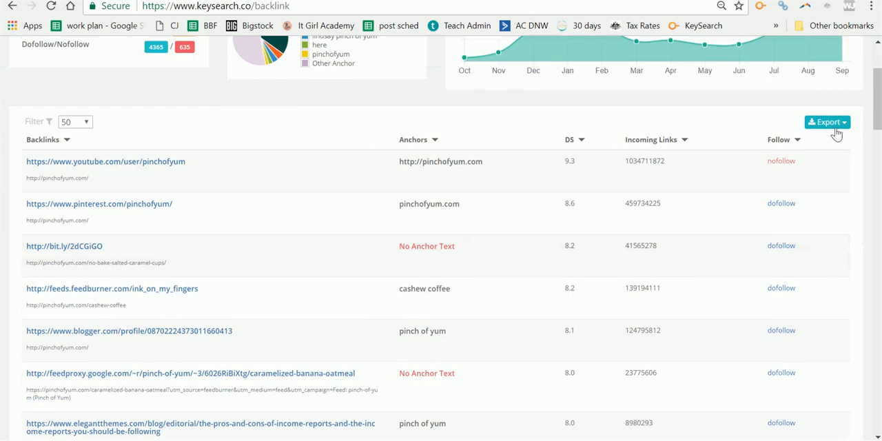
left_click(826, 122)
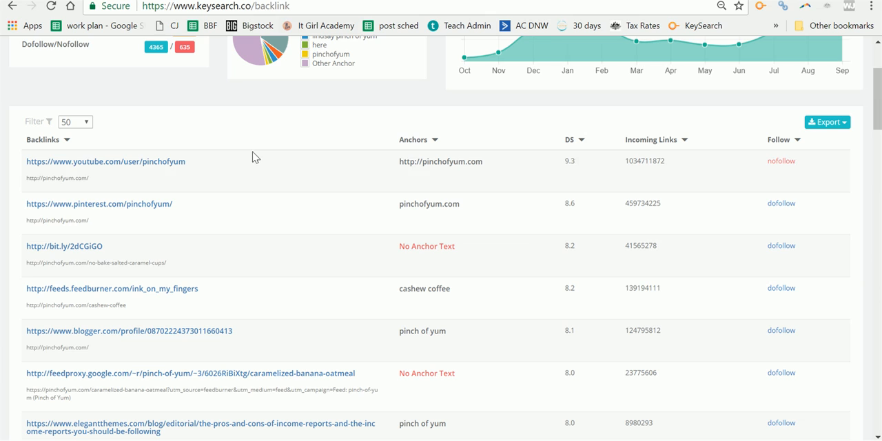
mouse_move(244, 182)
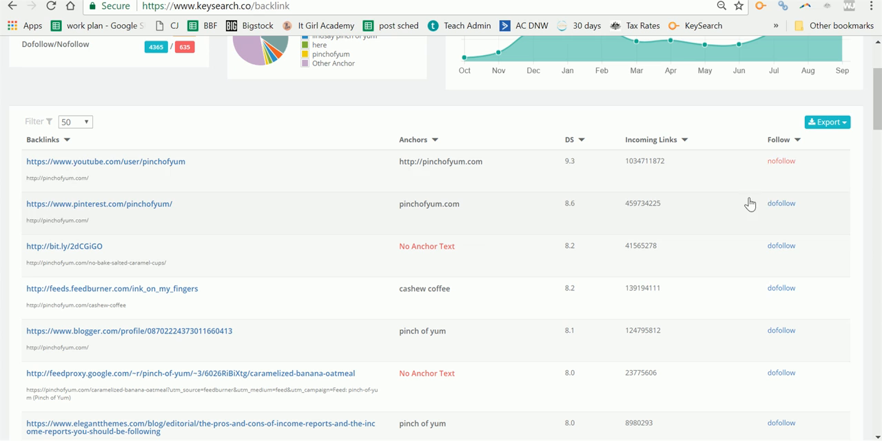
mouse_move(562, 306)
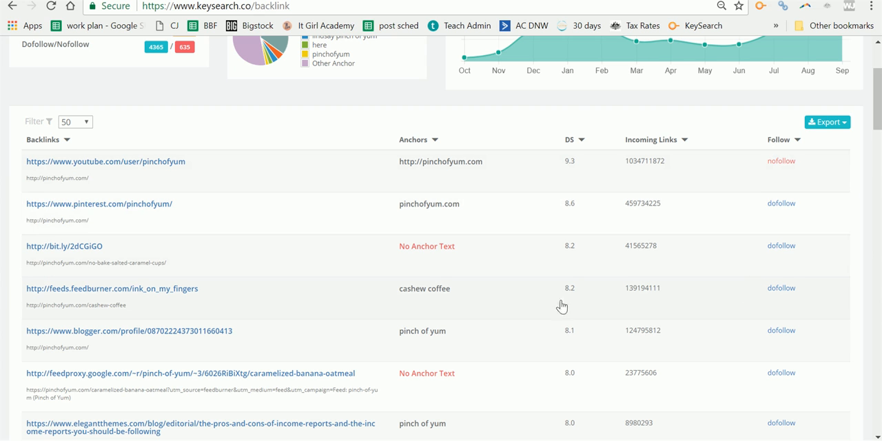
scroll("down", 3)
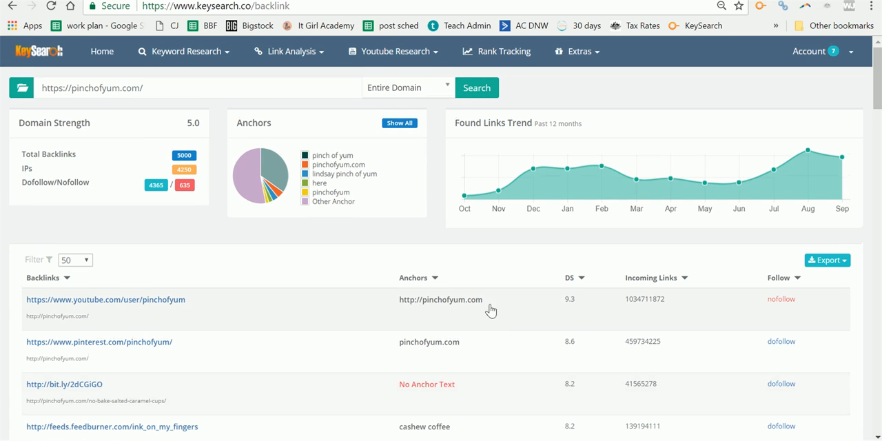
mouse_move(332, 166)
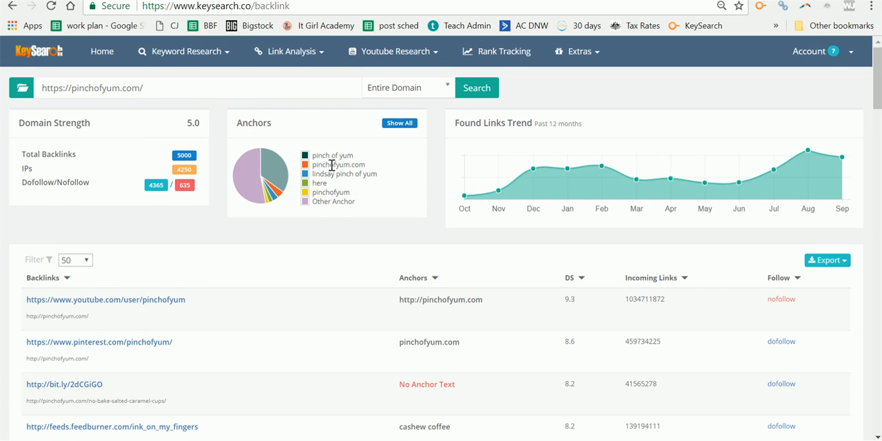
mouse_move(417, 320)
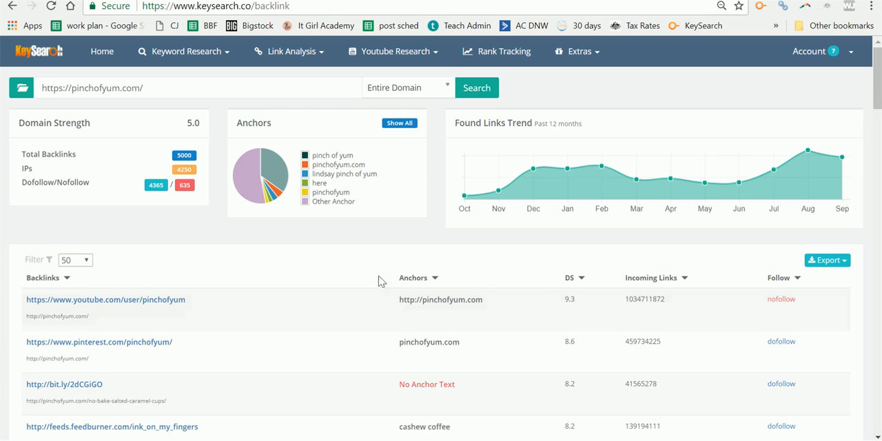
left_click(183, 51)
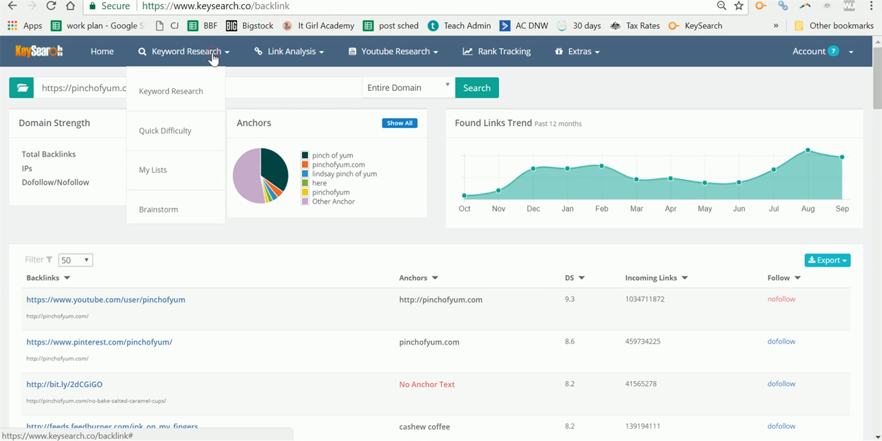
left_click(477, 88)
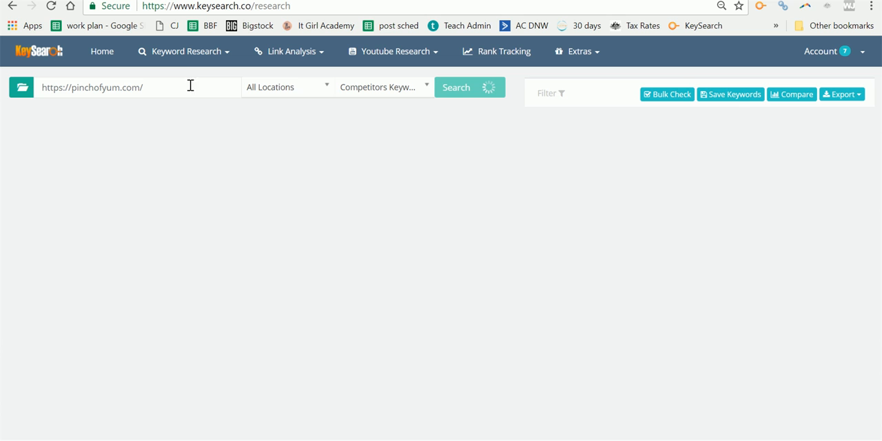
left_click(470, 87)
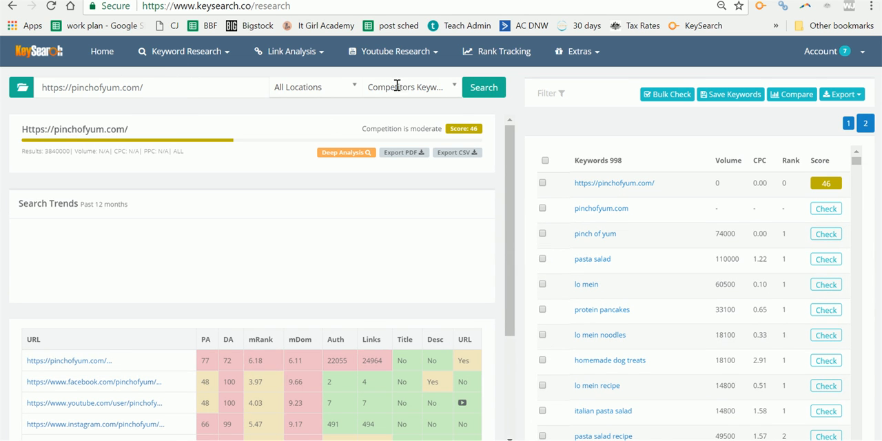
left_click(410, 86)
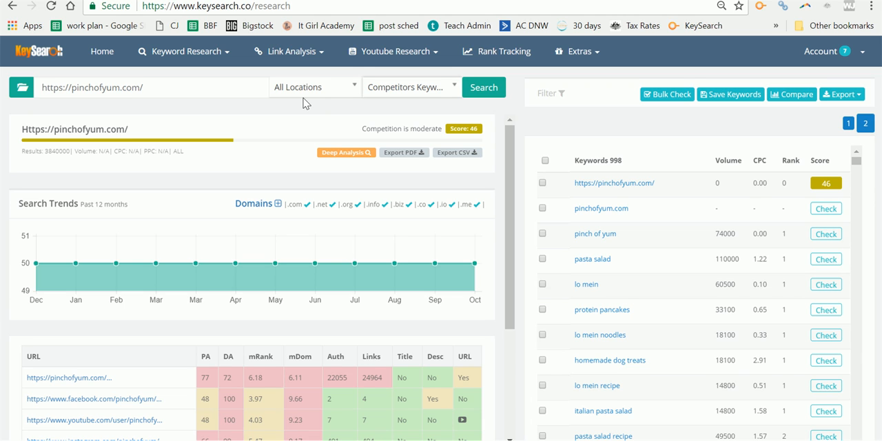
mouse_move(252, 62)
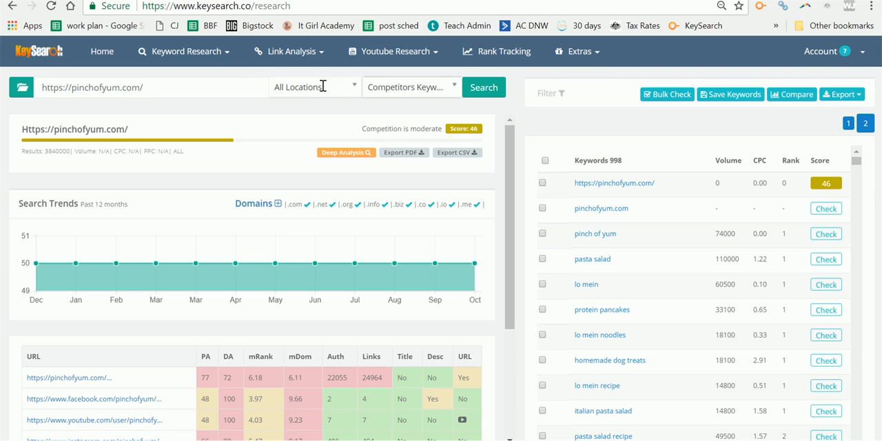
mouse_move(330, 387)
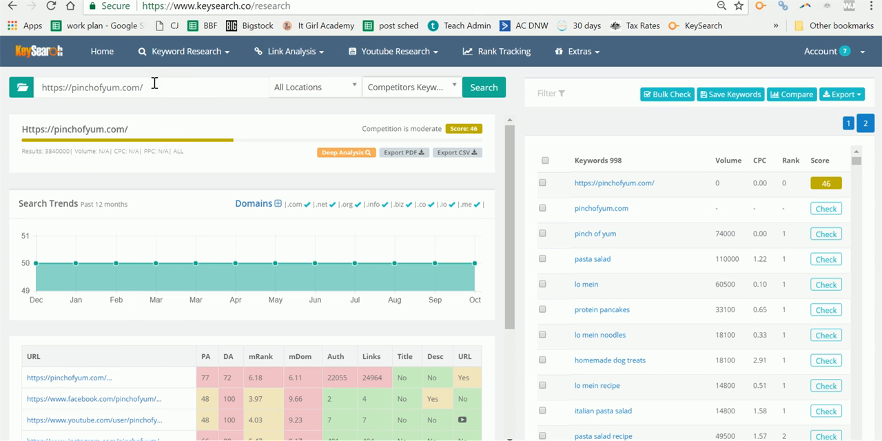
mouse_move(251, 155)
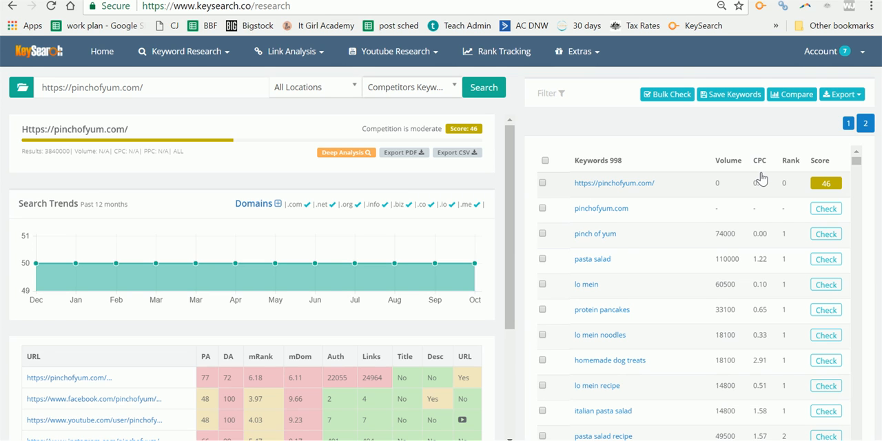
- Browse the 998-keyword list and load page 2 of pinchofyum.com's competitor keywords
scroll("down", 3)
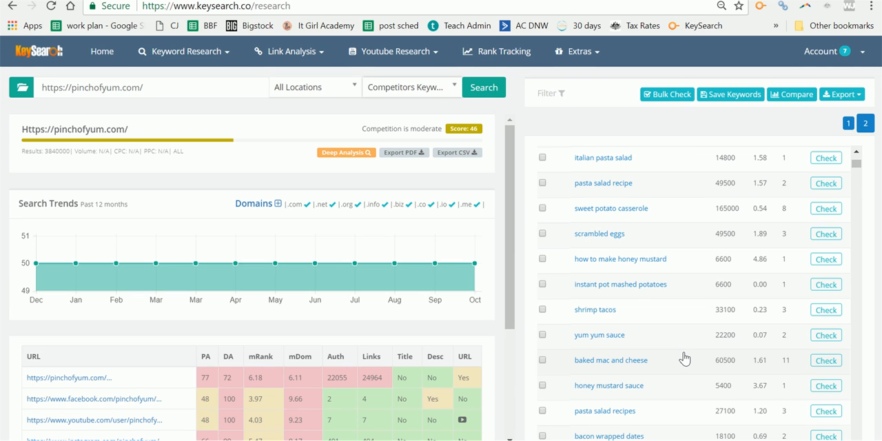
scroll("down", 3)
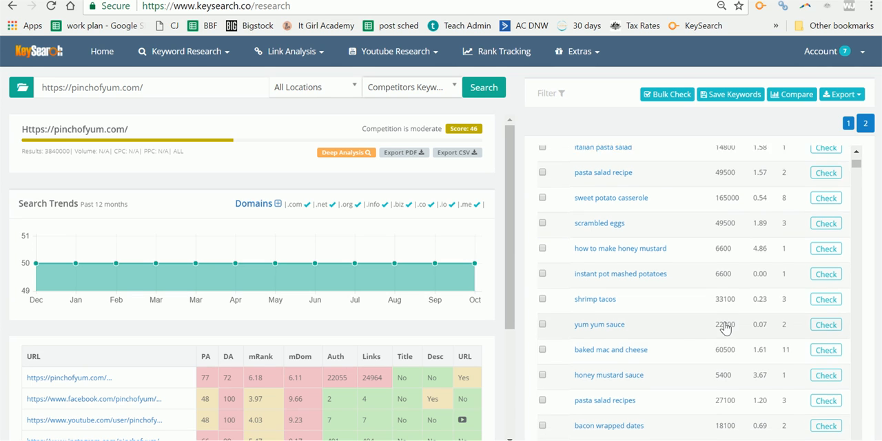
scroll("down", 3)
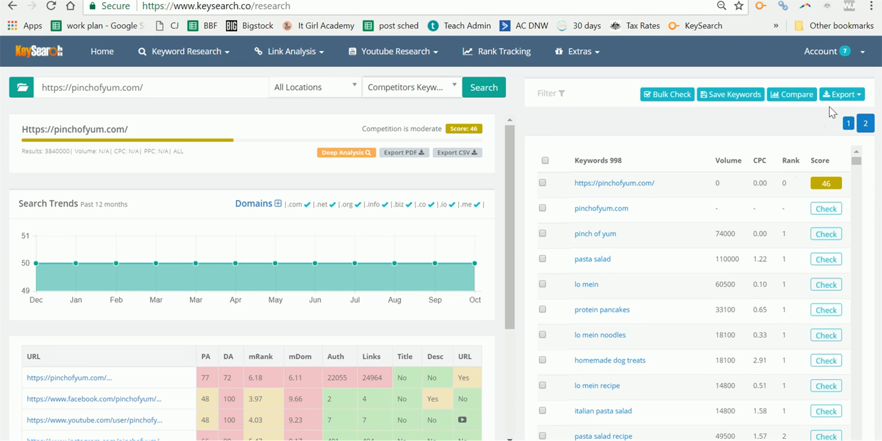
left_click(840, 94)
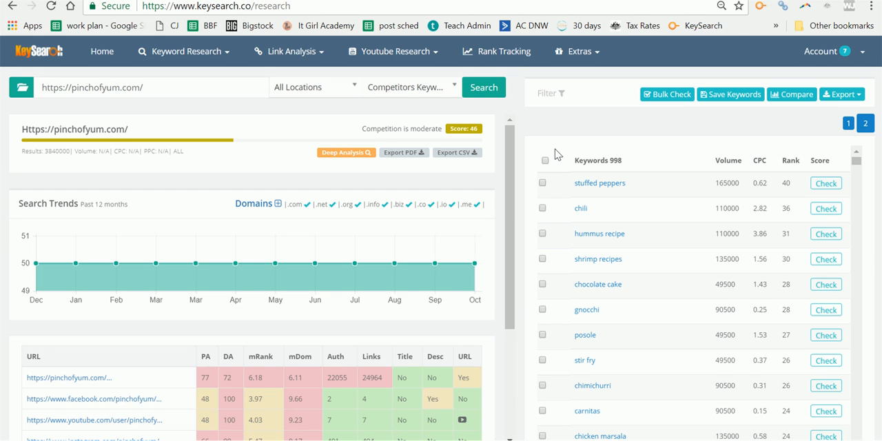
scroll("down", 3)
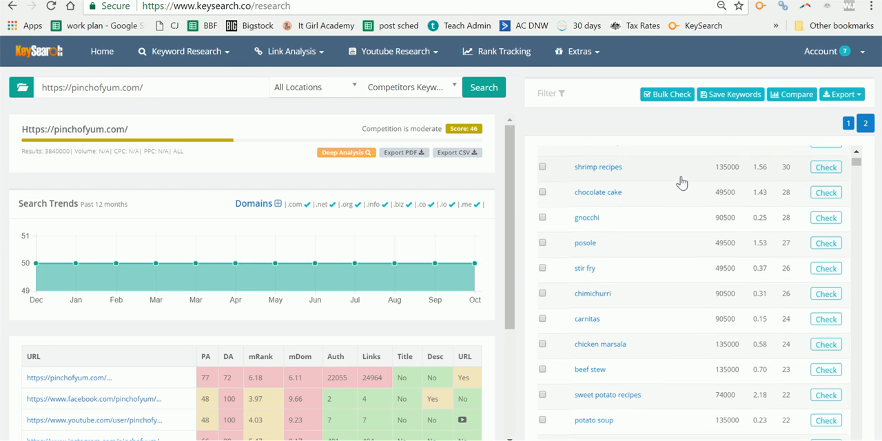
mouse_move(625, 306)
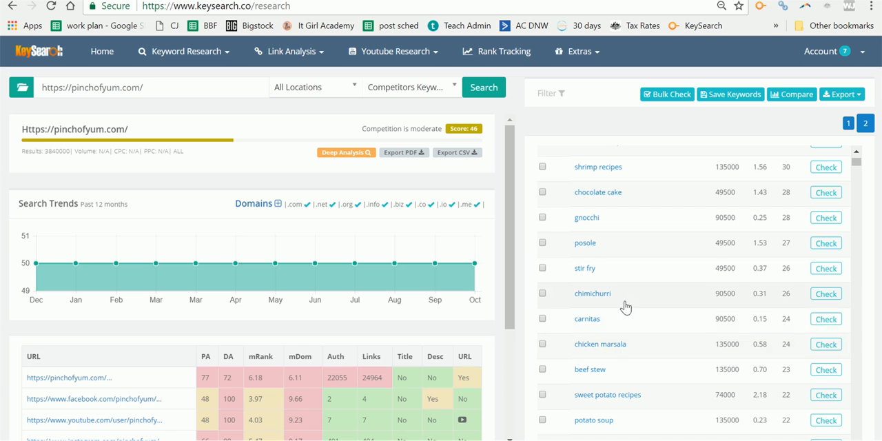
scroll("down", 3)
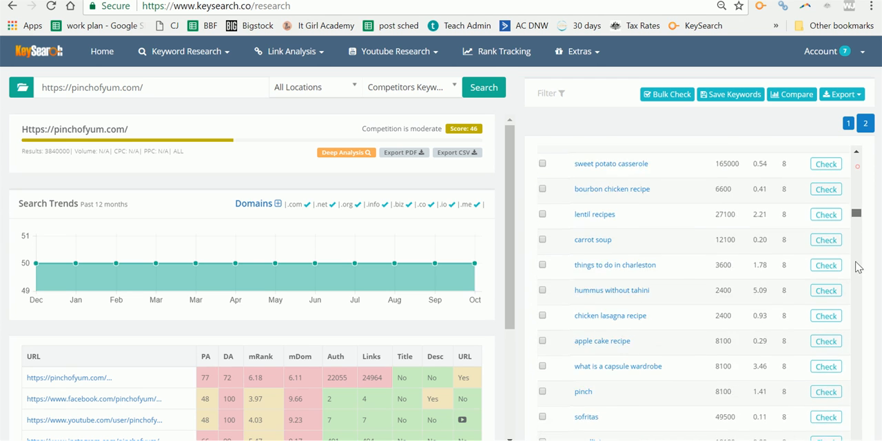
scroll("down", 3)
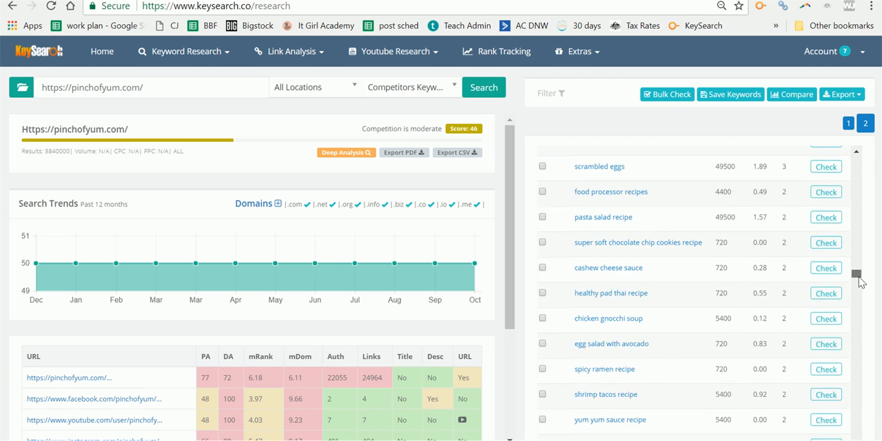
scroll("down", 3)
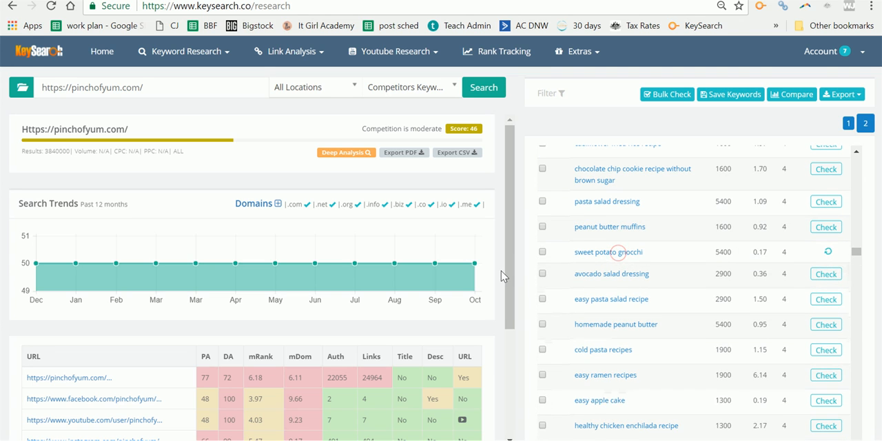
- Check the score for 'sweet potato gnocchi', returning difficulty 52 with competing pages
left_click(610, 251)
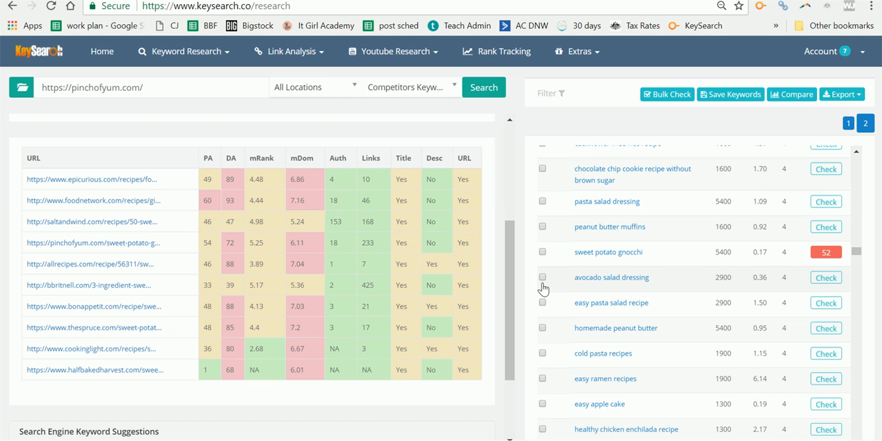
mouse_move(678, 287)
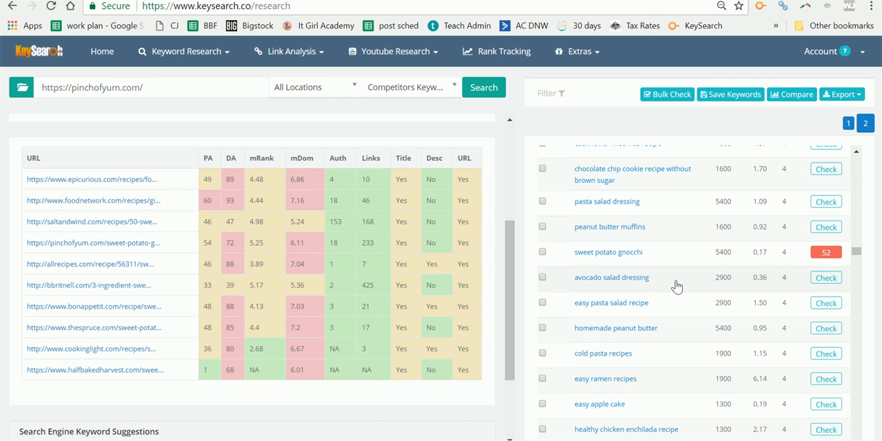
scroll("down", 3)
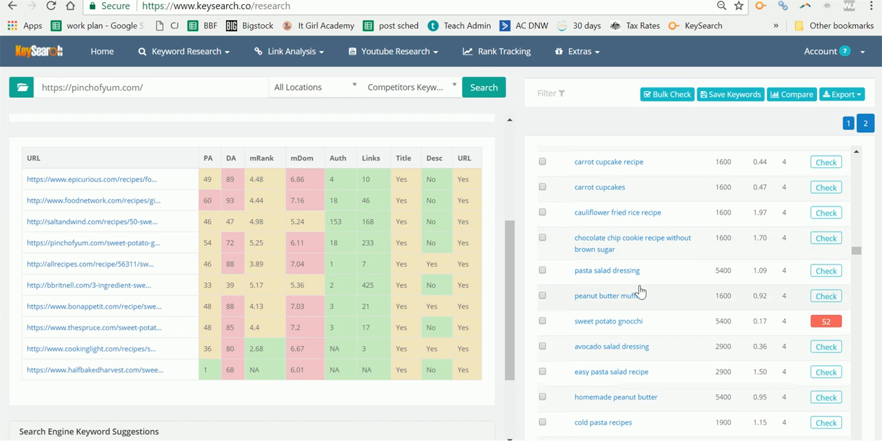